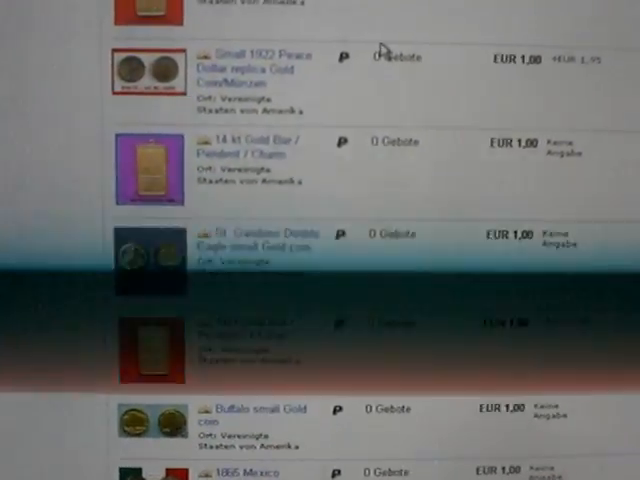
pyautogui.scroll(-3)
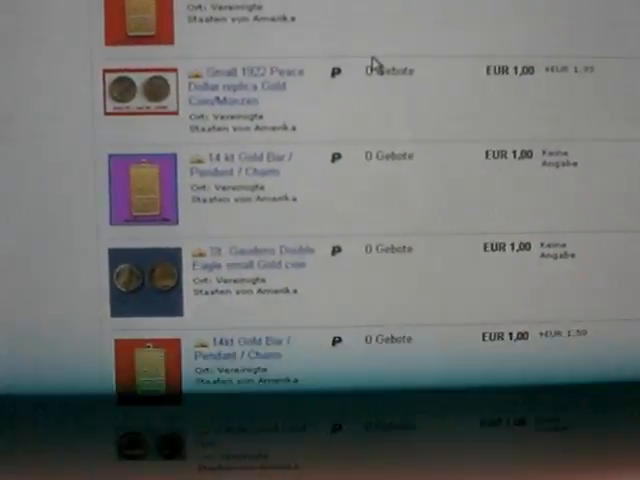
pyautogui.scroll(-3)
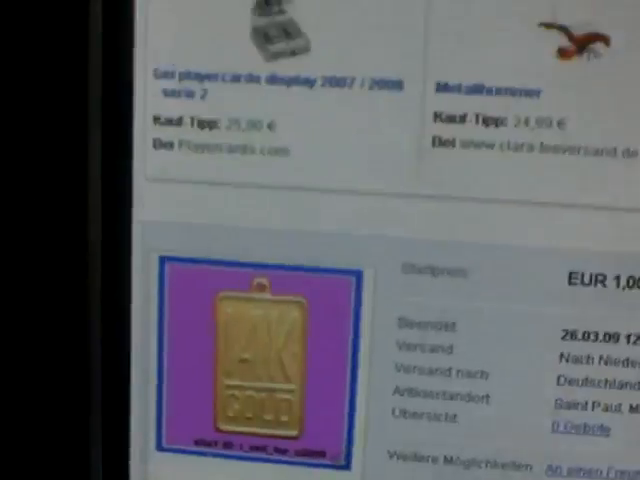
pyautogui.scroll(-3)
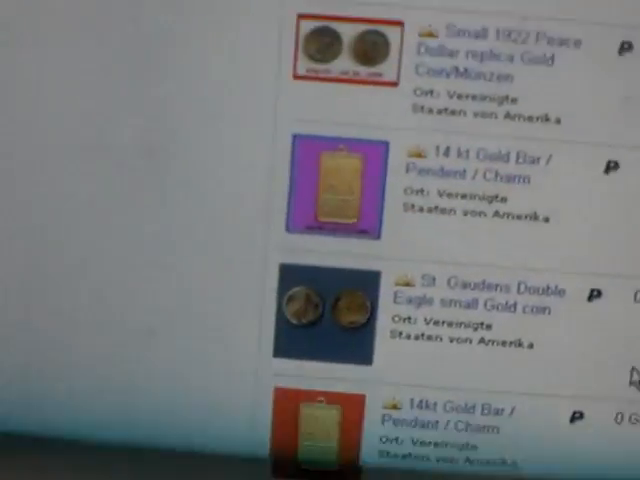
pyautogui.scroll(-3)
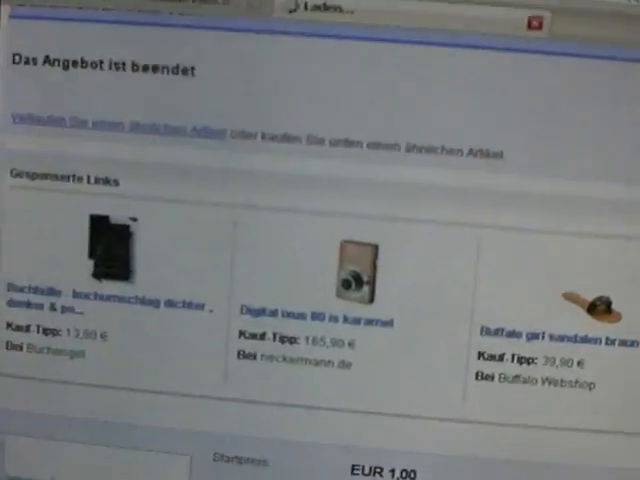
pyautogui.scroll(-3)
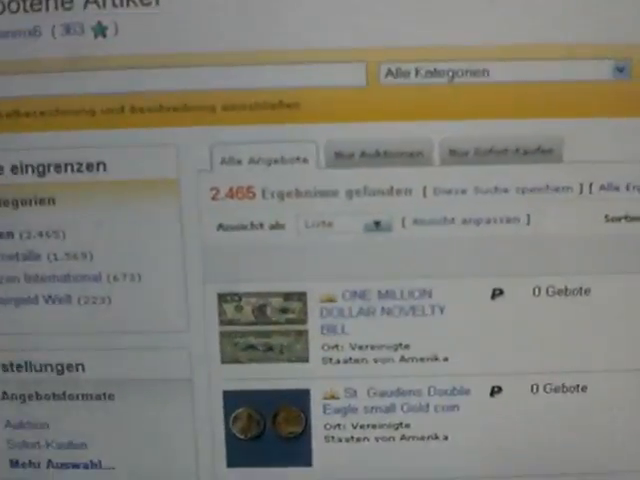
pyautogui.scroll(-3)
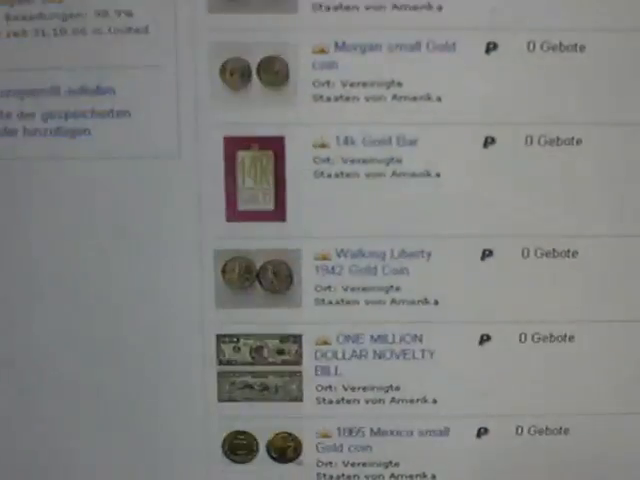
pyautogui.scroll(-3)
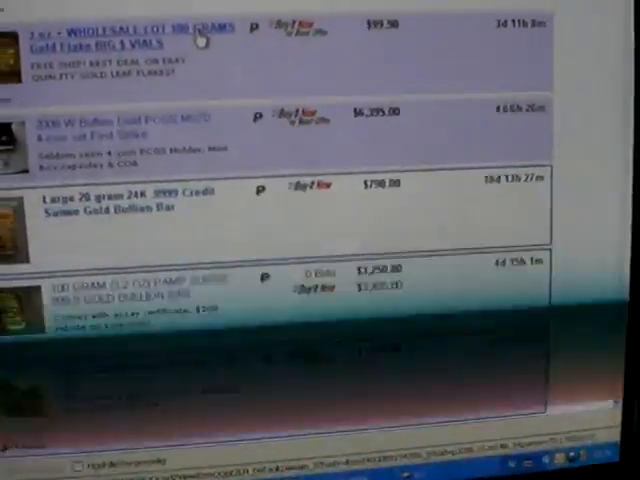
pyautogui.scroll(-3)
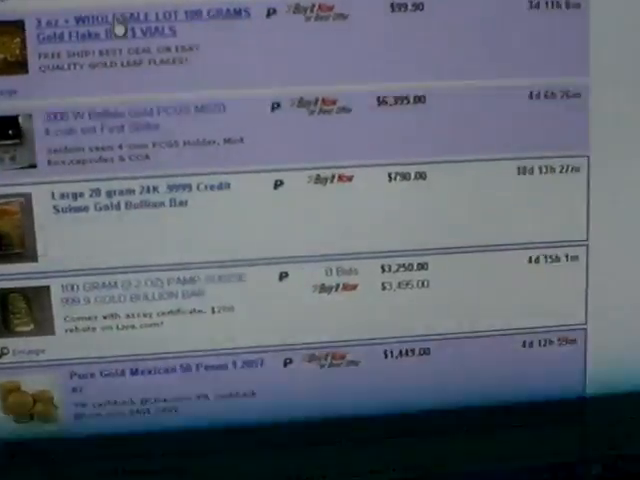
pyautogui.scroll(-3)
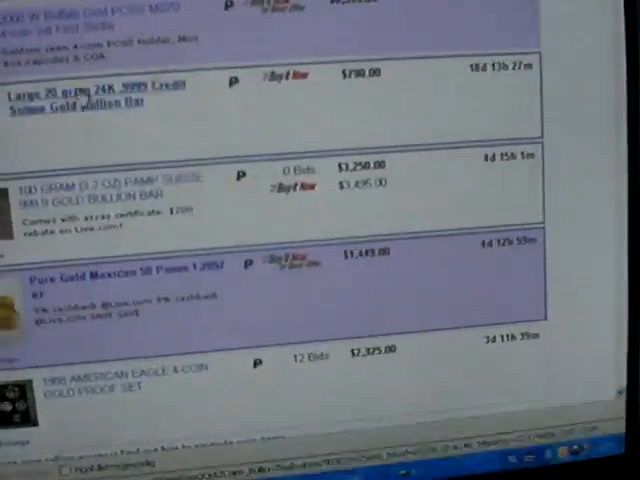
pyautogui.scroll(-3)
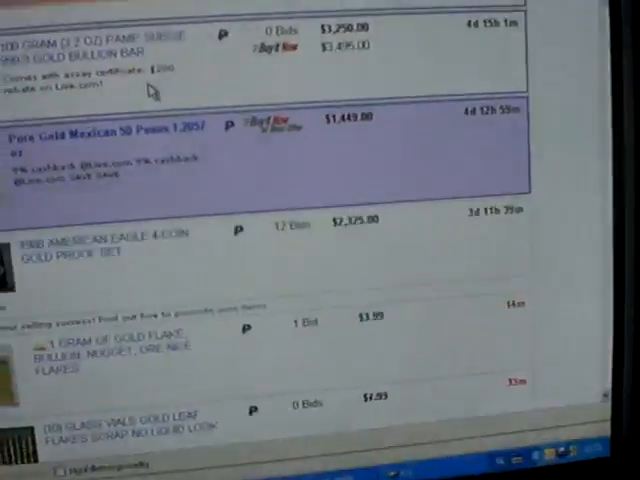
pyautogui.scroll(-3)
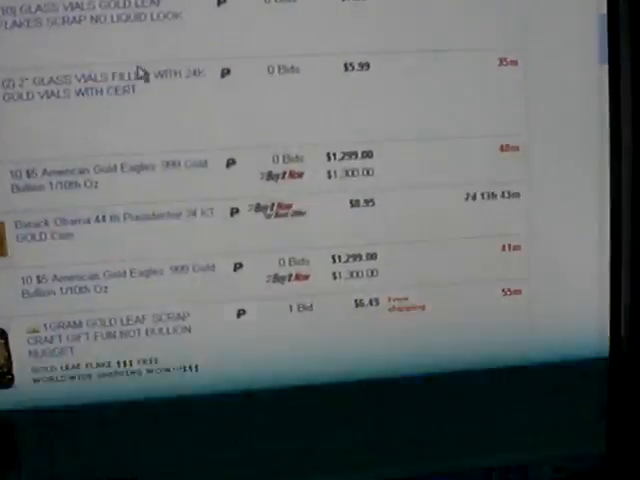
pyautogui.scroll(-3)
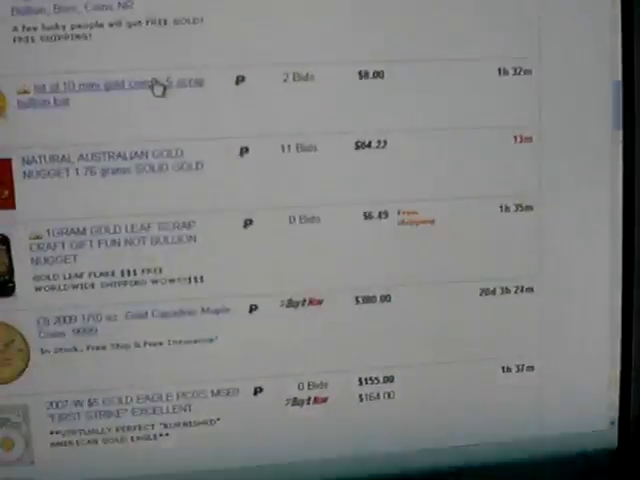
pyautogui.scroll(-3)
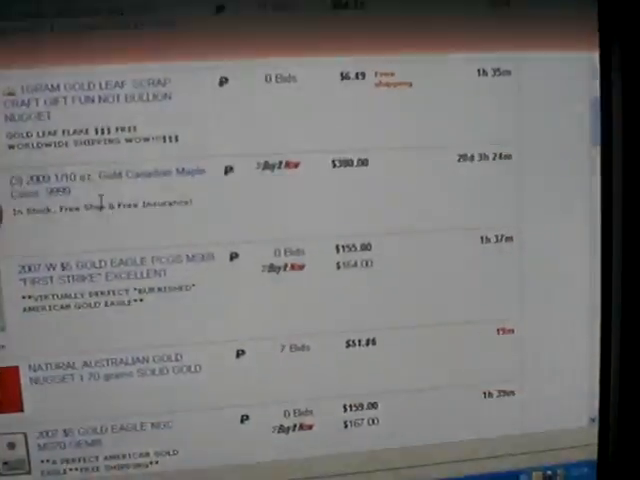
pyautogui.scroll(-3)
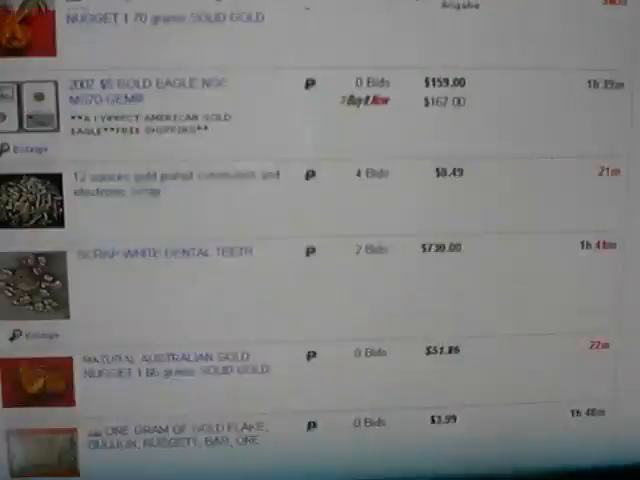
pyautogui.scroll(-3)
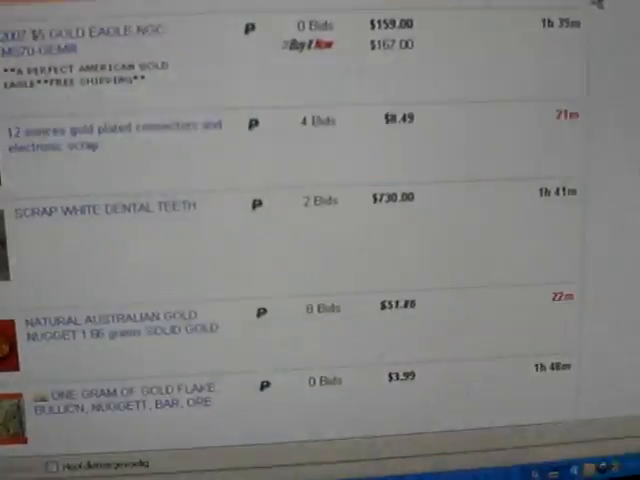
pyautogui.scroll(-3)
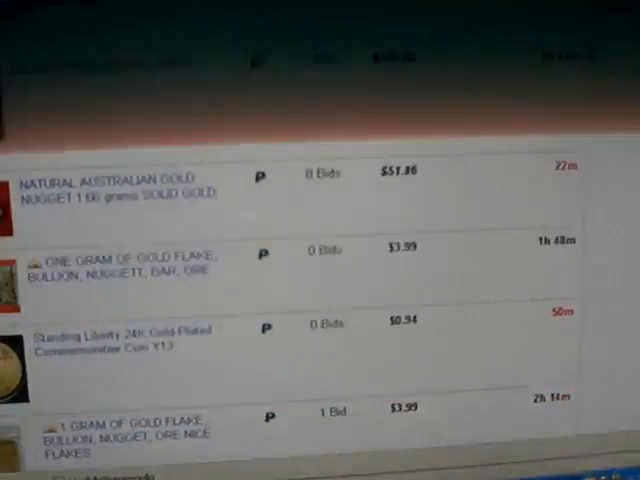
pyautogui.scroll(-3)
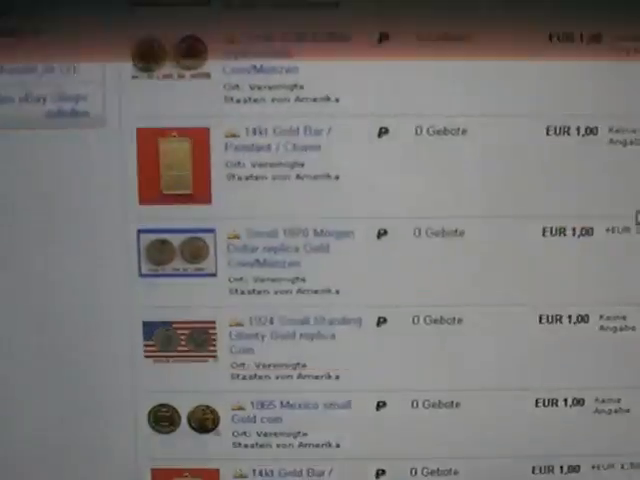
pyautogui.scroll(-3)
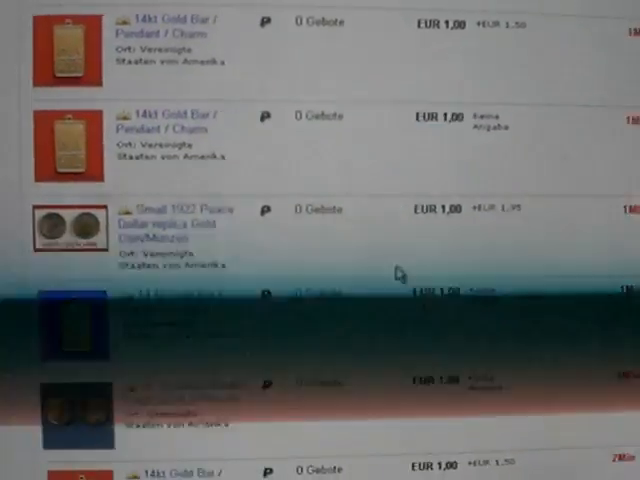
pyautogui.scroll(-3)
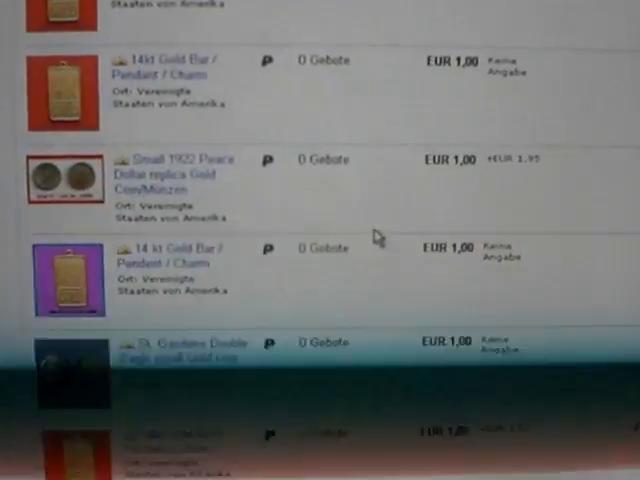
pyautogui.scroll(-3)
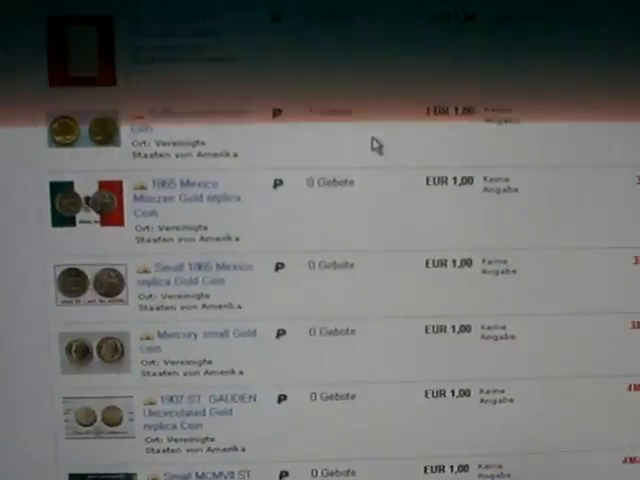
pyautogui.scroll(-3)
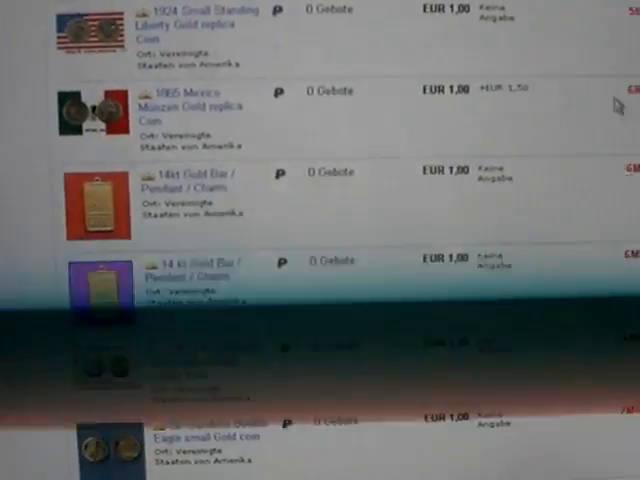
pyautogui.scroll(-3)
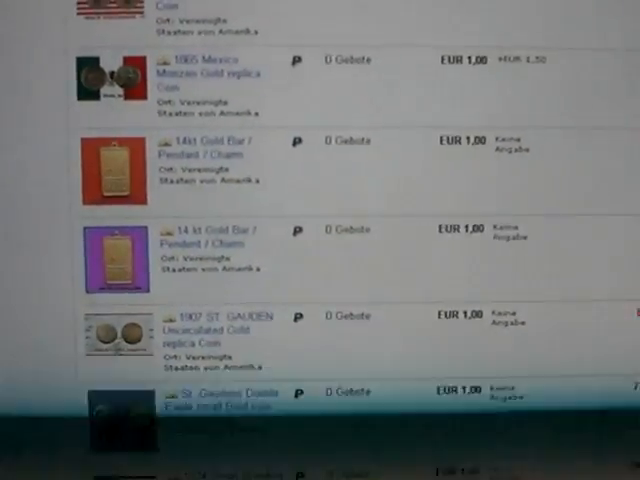
pyautogui.scroll(-3)
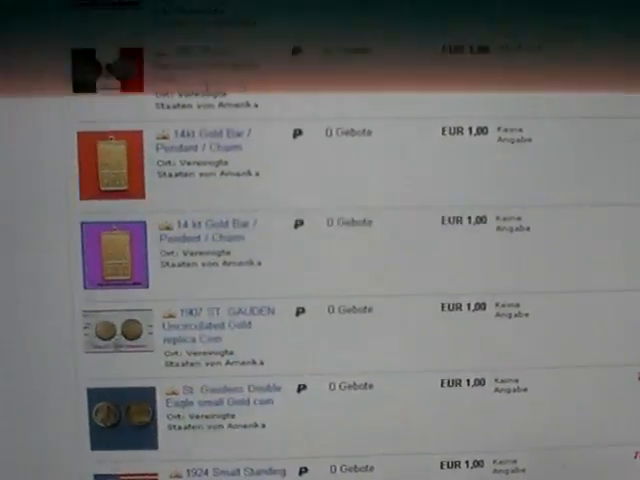
pyautogui.scroll(-3)
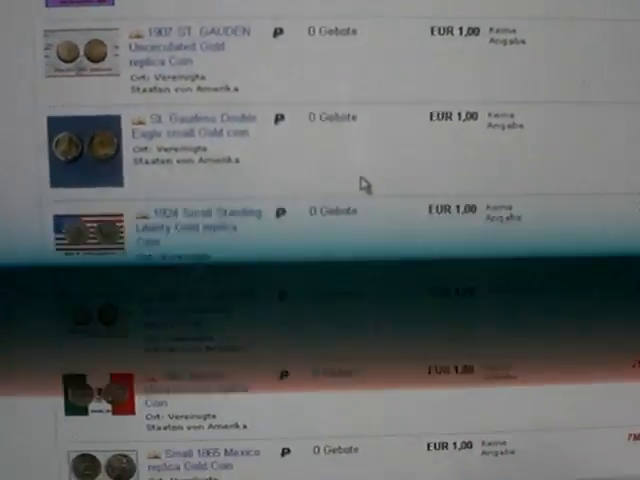
pyautogui.scroll(-3)
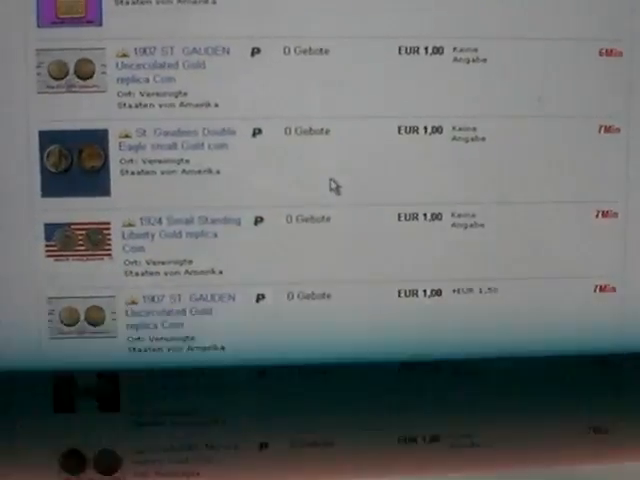
pyautogui.scroll(-3)
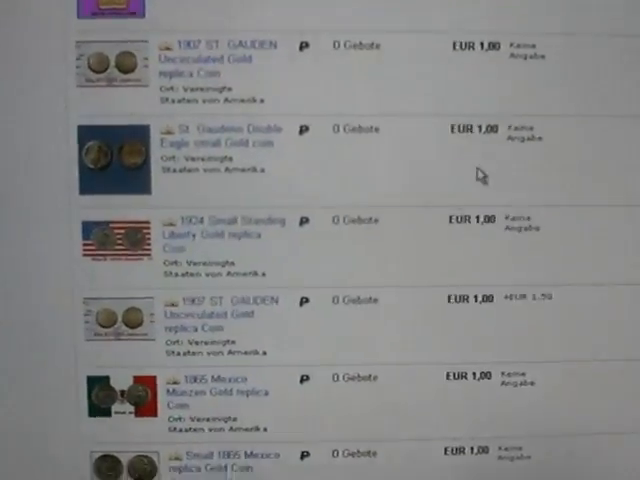
pyautogui.scroll(-3)
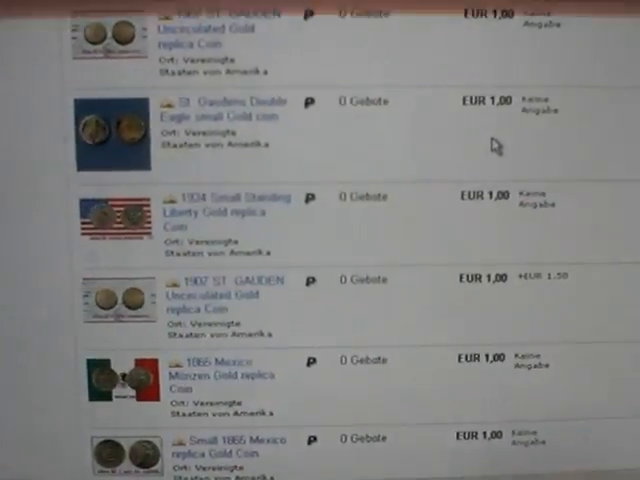
pyautogui.scroll(-3)
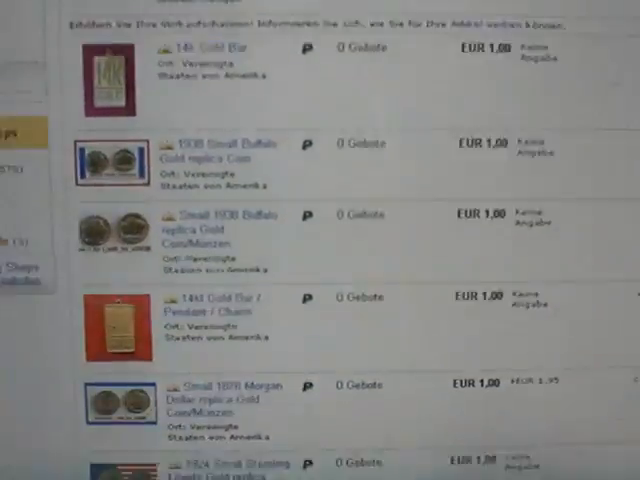
pyautogui.scroll(-3)
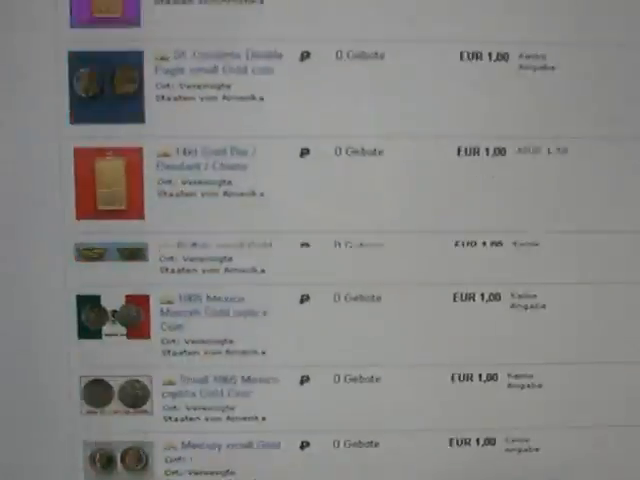
pyautogui.scroll(-3)
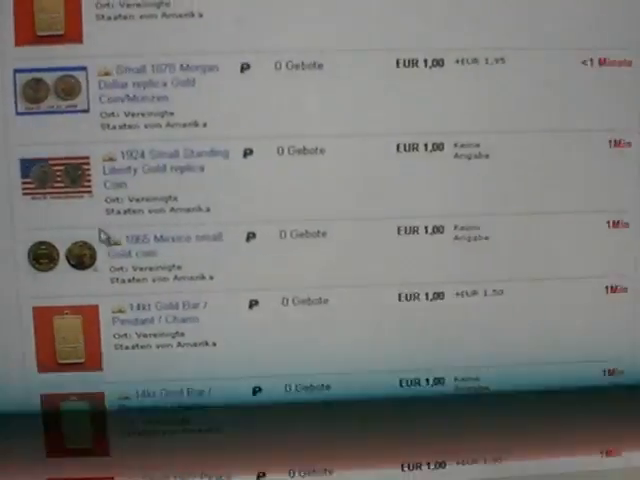
pyautogui.scroll(-3)
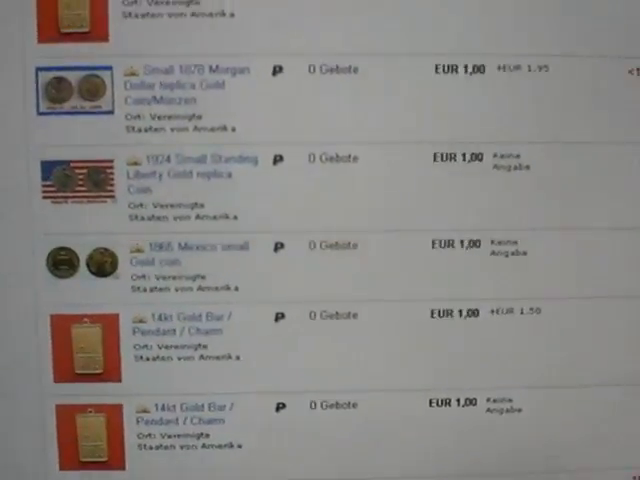
pyautogui.scroll(-3)
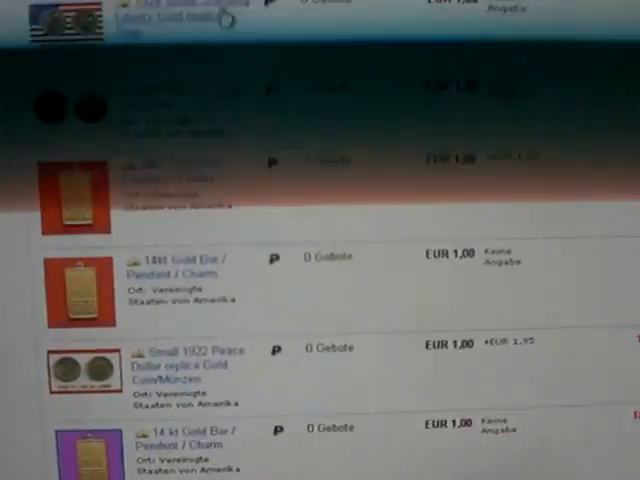
pyautogui.scroll(-3)
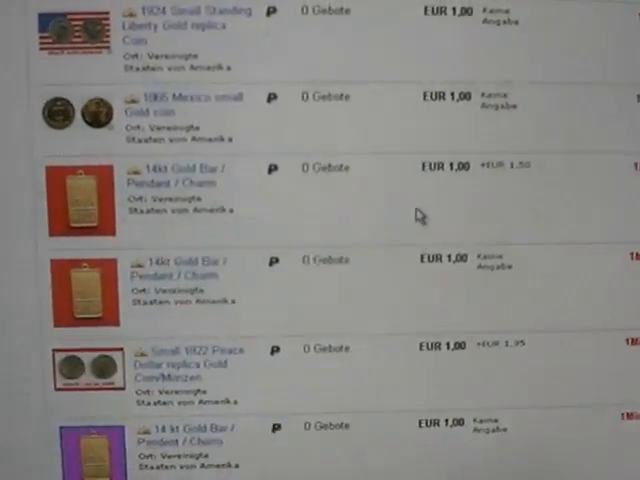
pyautogui.scroll(-3)
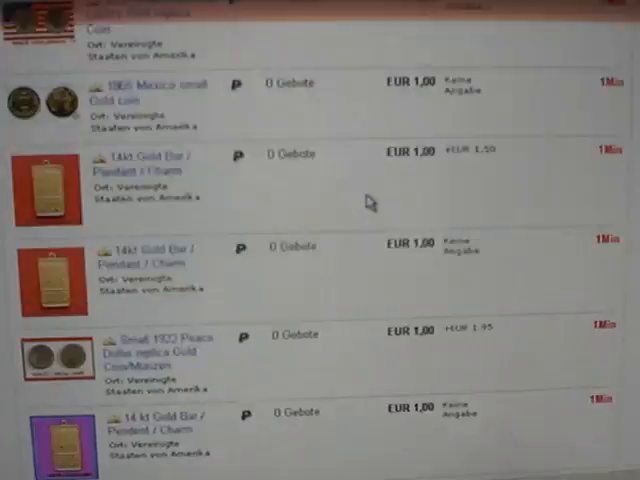
pyautogui.scroll(-3)
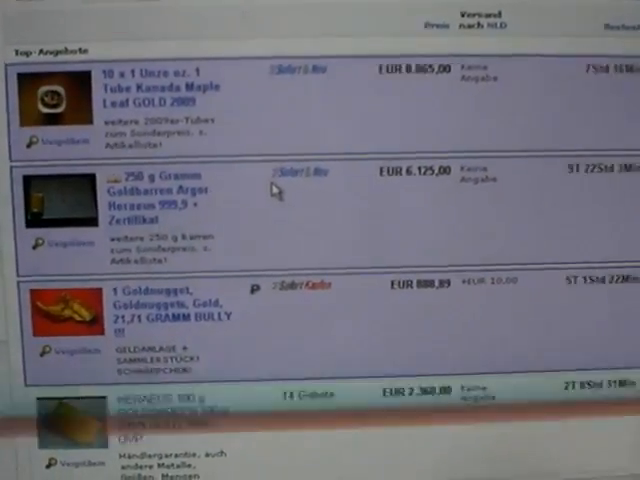
pyautogui.scroll(-3)
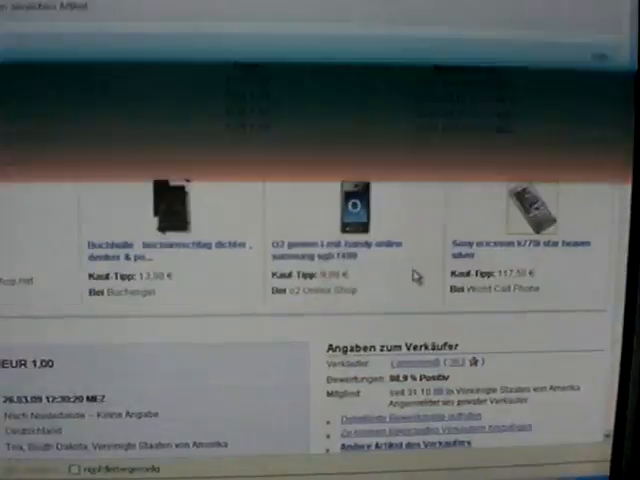
pyautogui.scroll(-3)
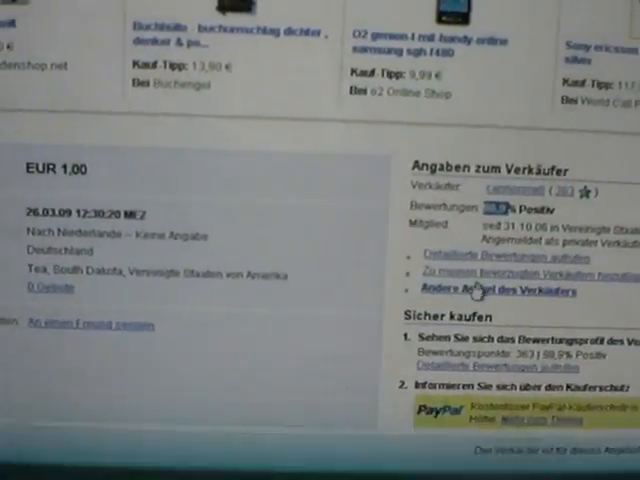
pyautogui.scroll(-3)
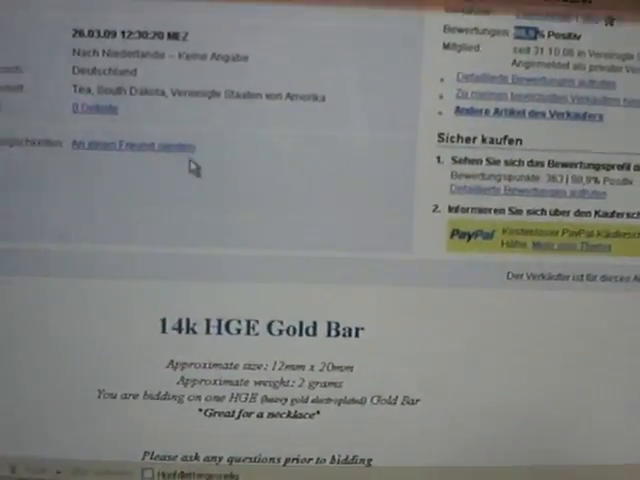
pyautogui.scroll(-3)
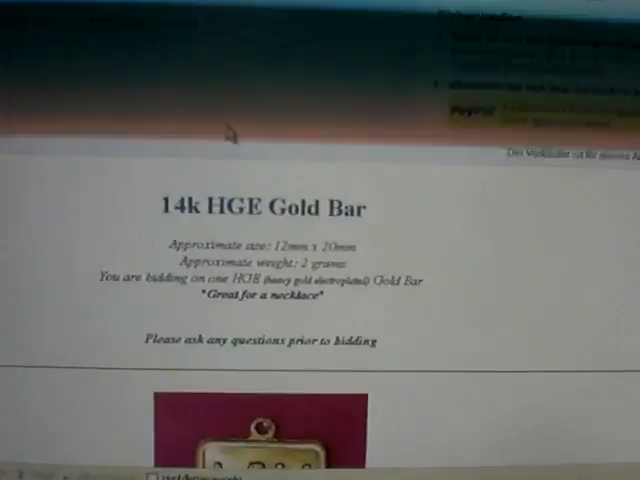
pyautogui.scroll(-3)
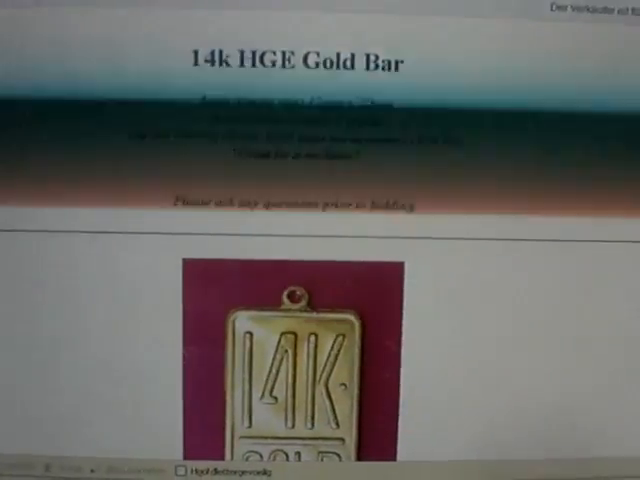